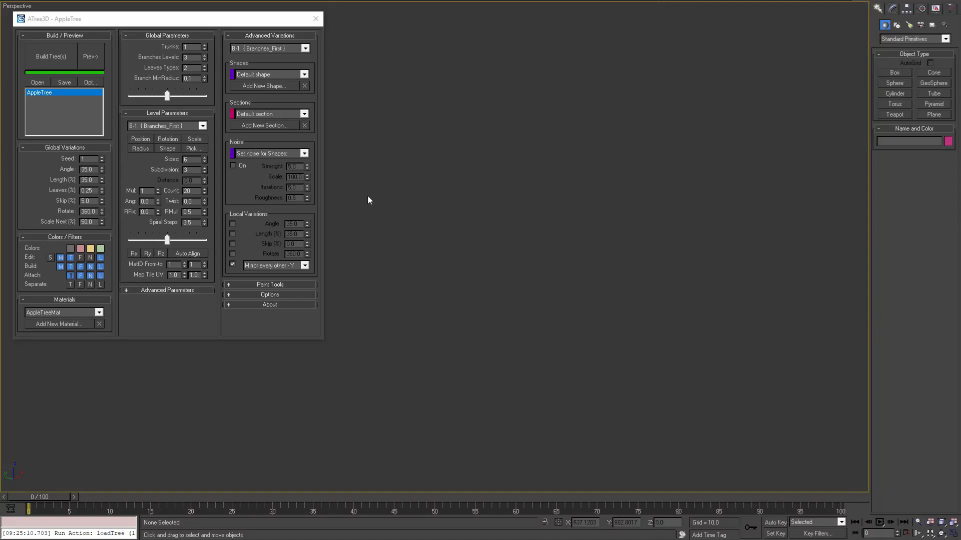
mouse_move(323, 222)
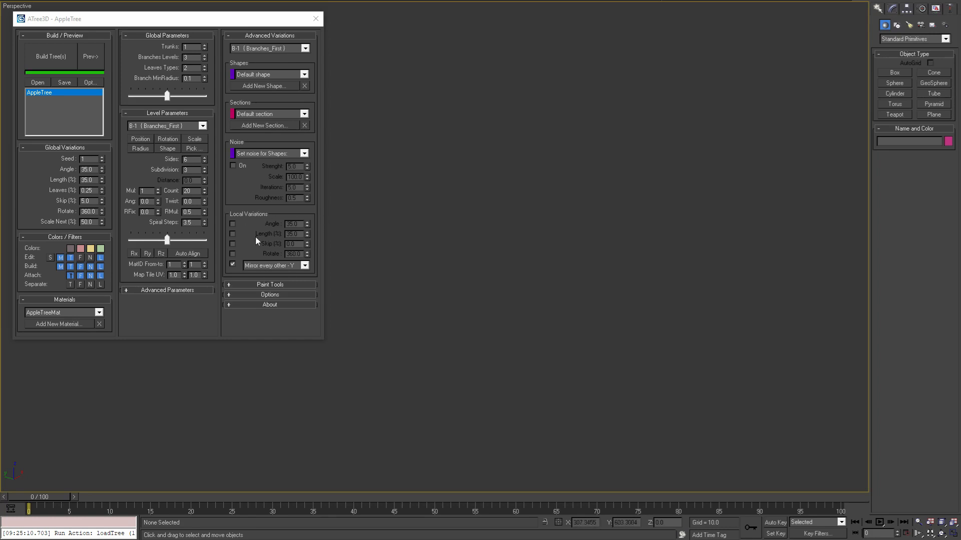
mouse_move(44, 100)
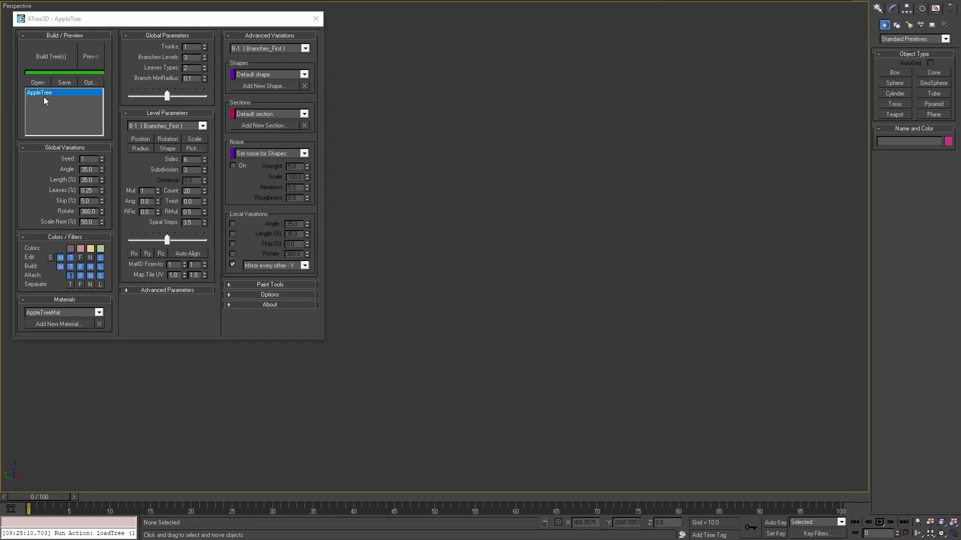
Preview the apple tree live and set Global Variations Slip to 5.0%.
click(90, 56)
text(50)
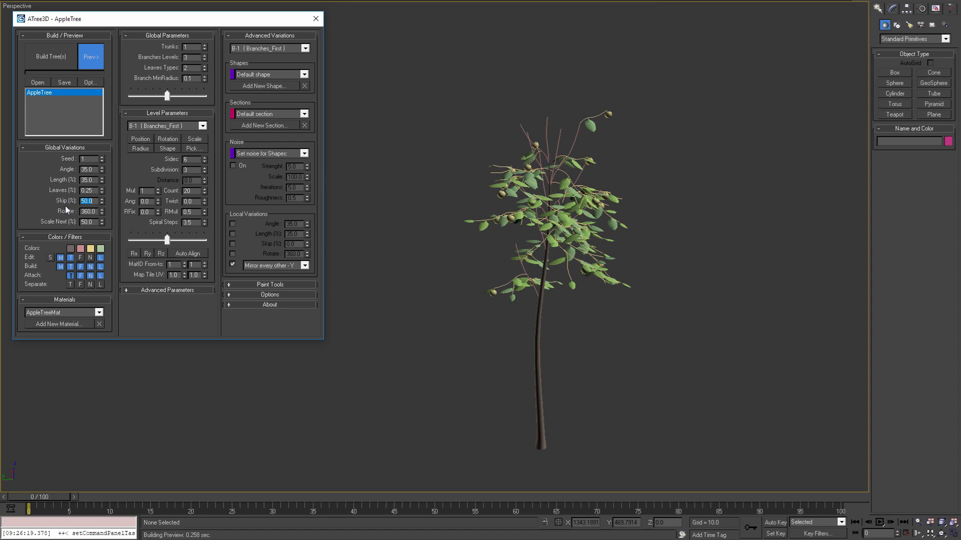
text(5.0)
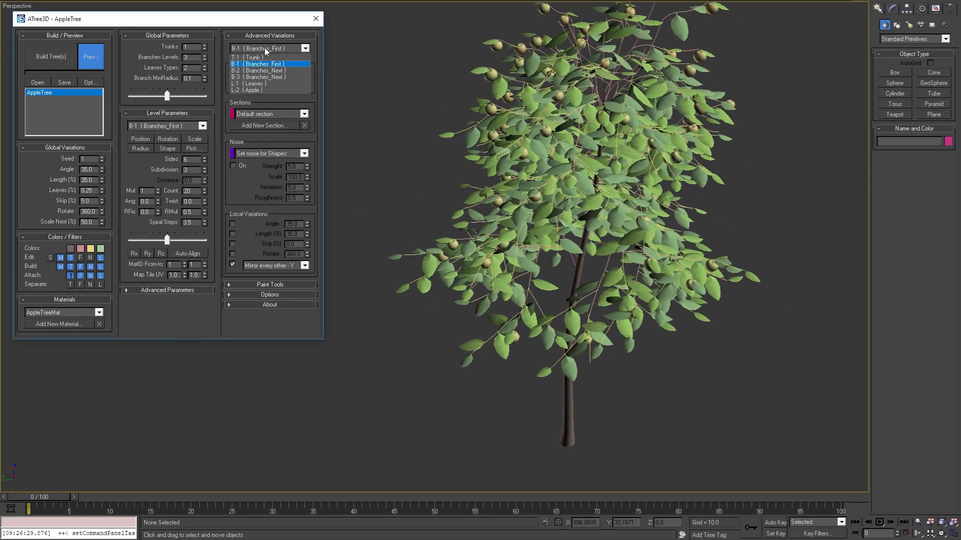
Enable a local Skip of 20% on the L-1 Leaves level to thin the foliage.
click(249, 83)
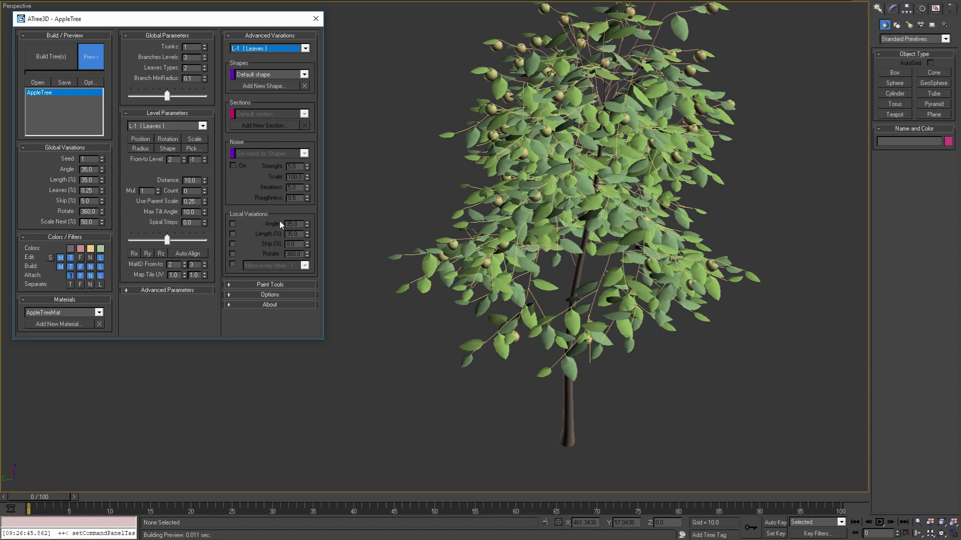
click(232, 244)
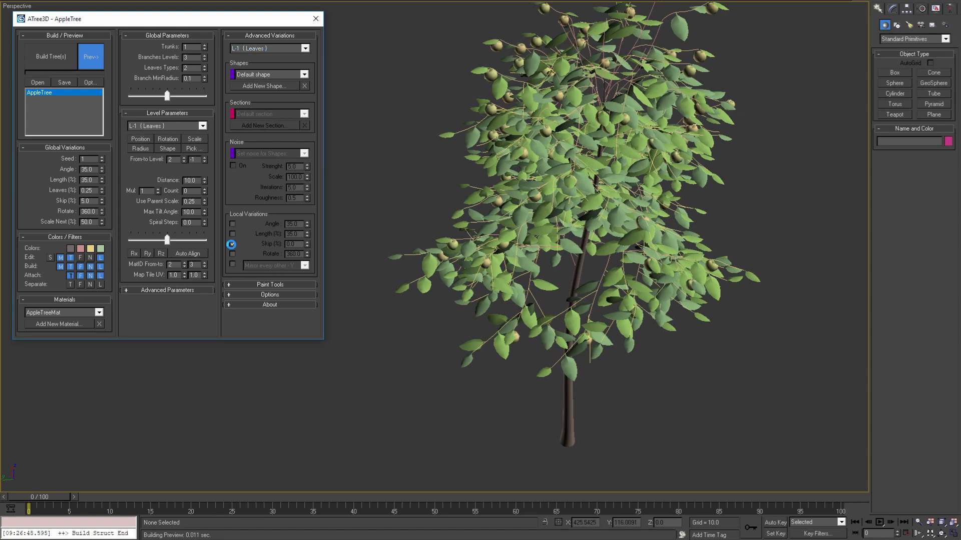
click(233, 244)
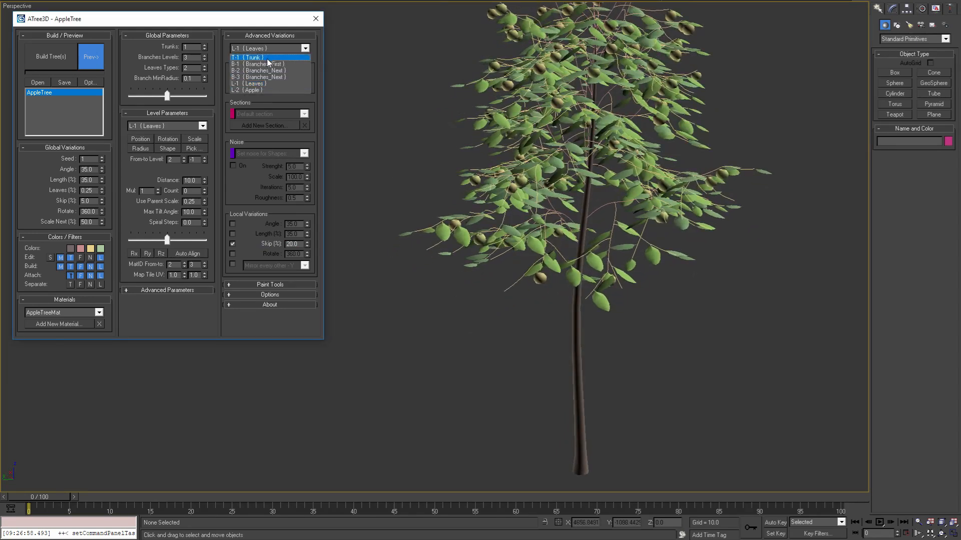
Switch the Advanced Variations level between B-1 Branches_First and B-3 Branches_Next.
click(259, 64)
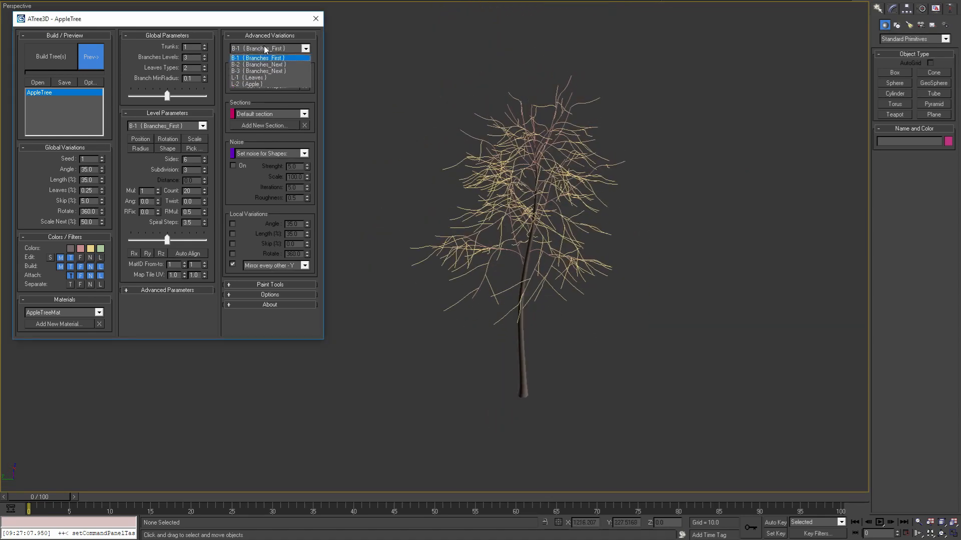
click(258, 70)
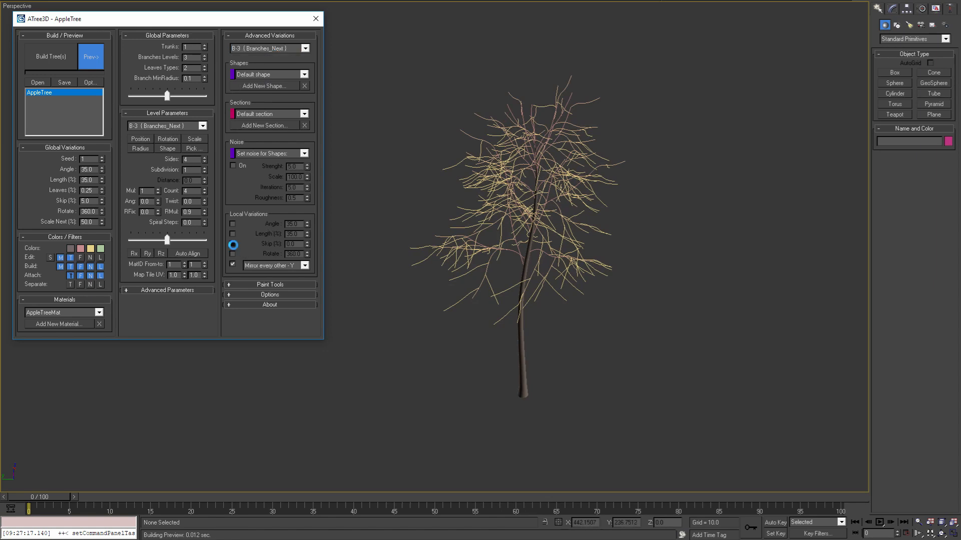
click(233, 244)
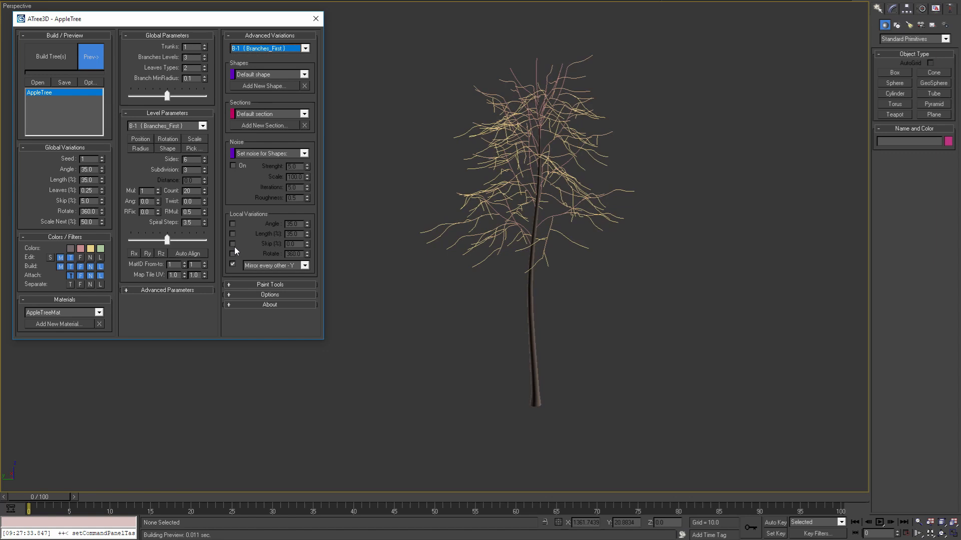
Give B-1 branches a local Skip of 30% and raise their Count to 40.
click(232, 243)
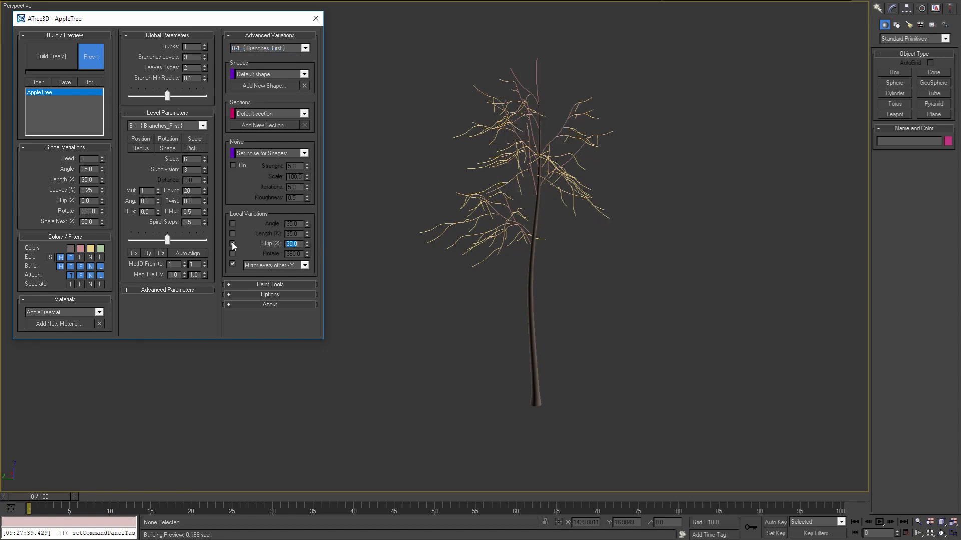
click(233, 243)
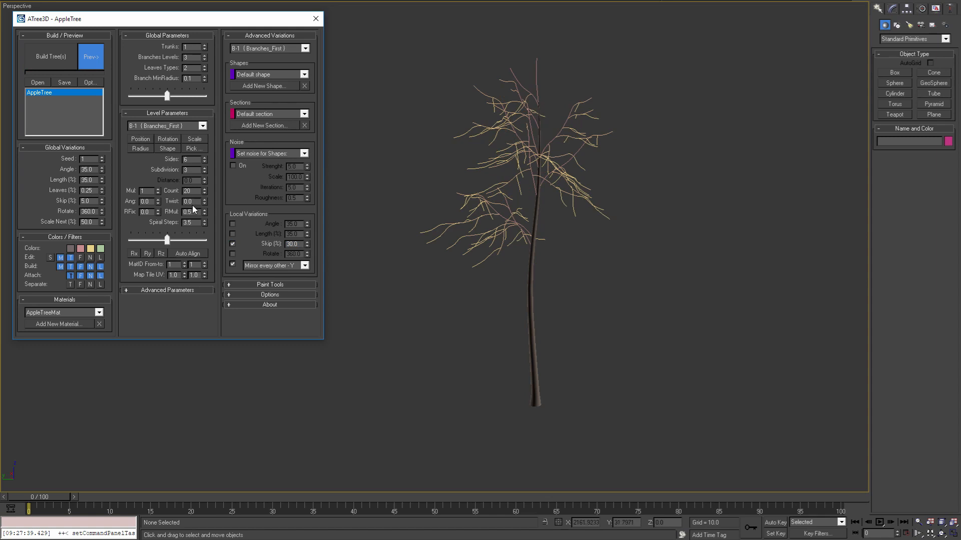
click(204, 189)
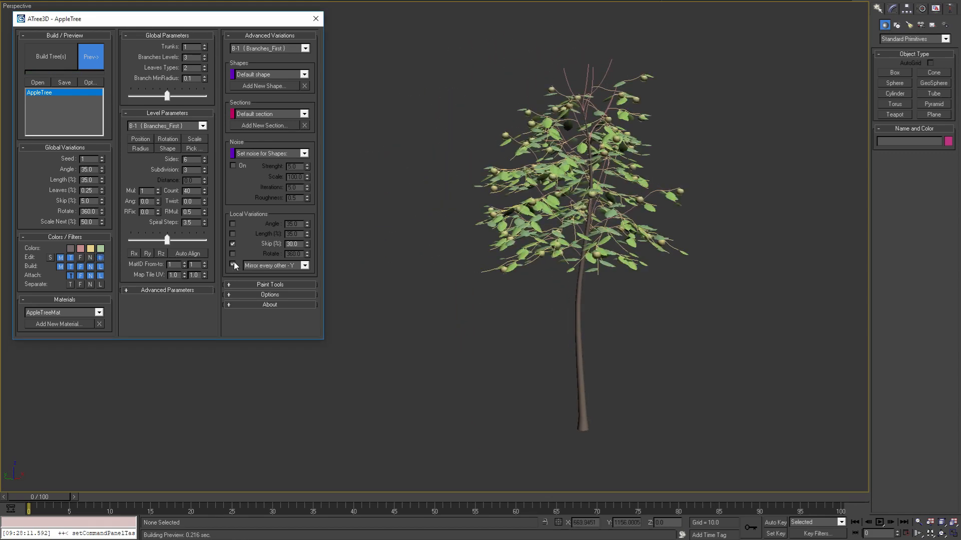
Enable local Skip on the L-2 Apple level and set it to 90% for far fewer apples.
click(233, 265)
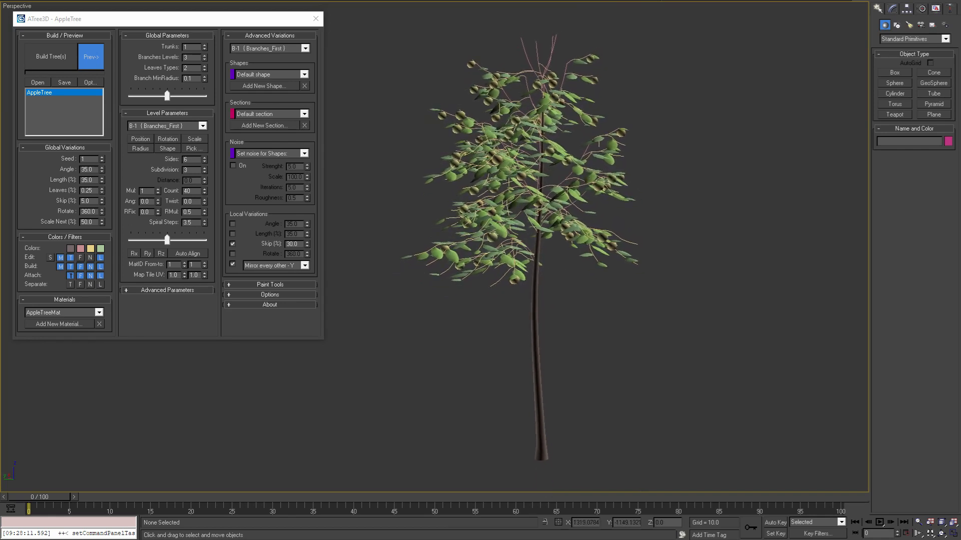
click(268, 48)
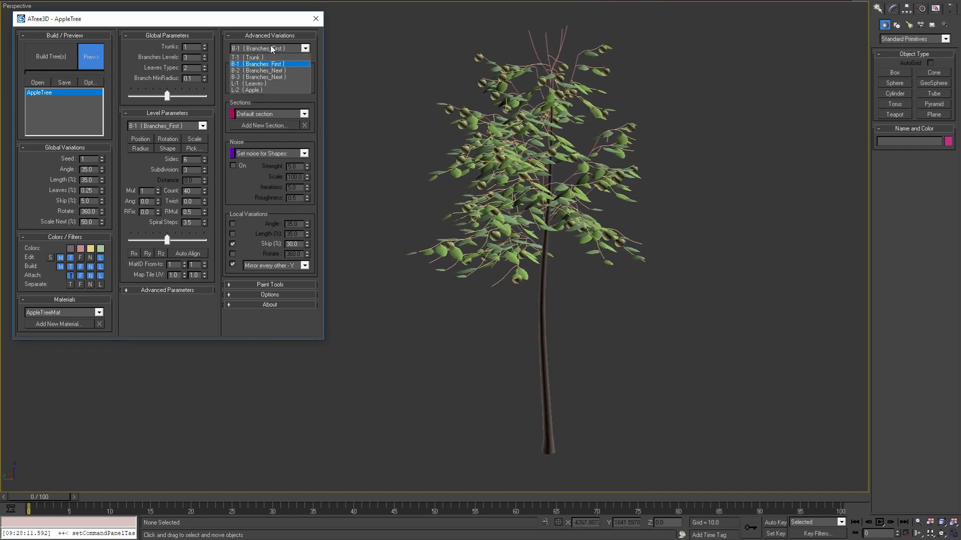
click(252, 83)
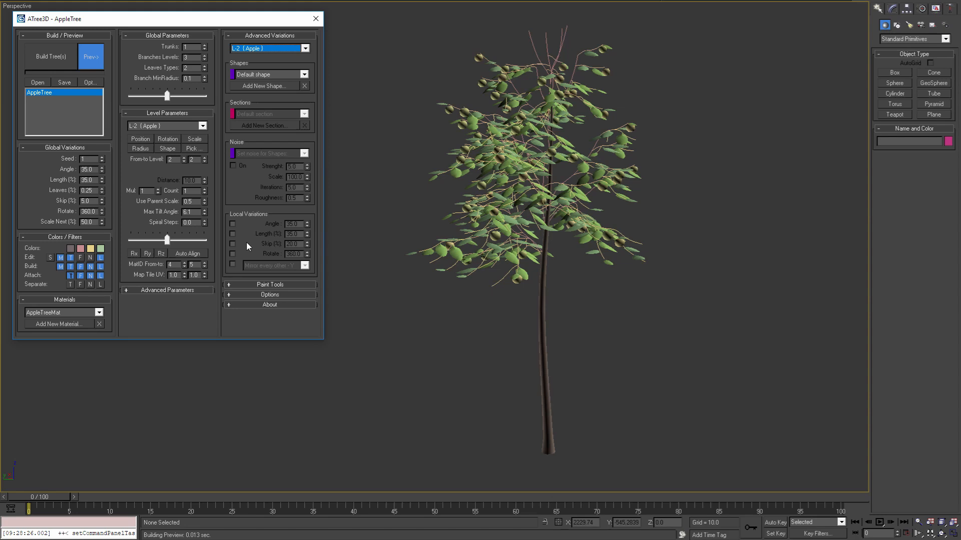
click(233, 243)
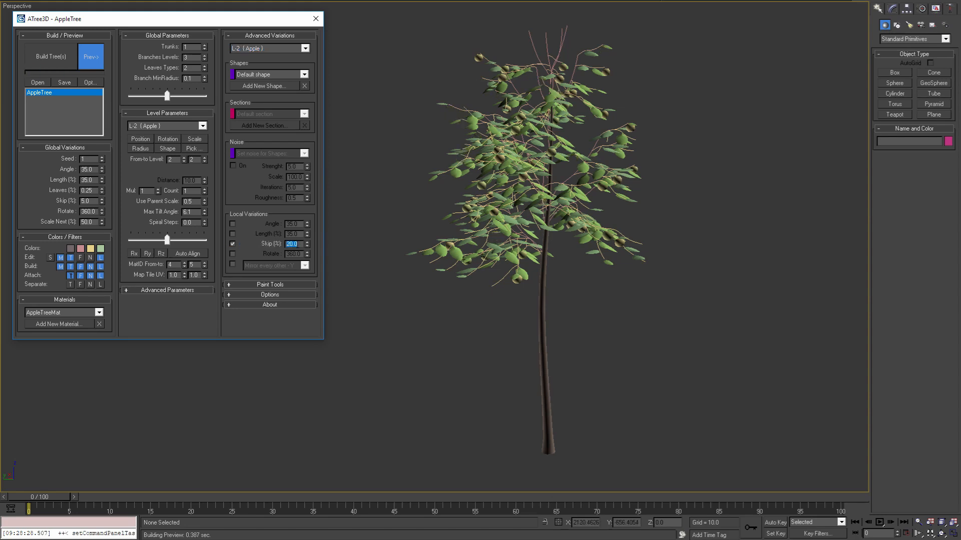
text(80.0)
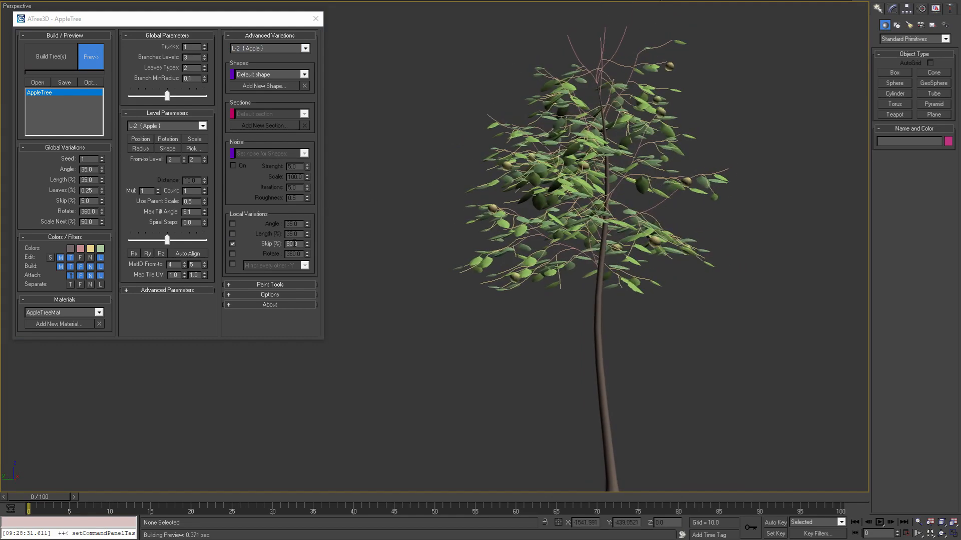
click(306, 242)
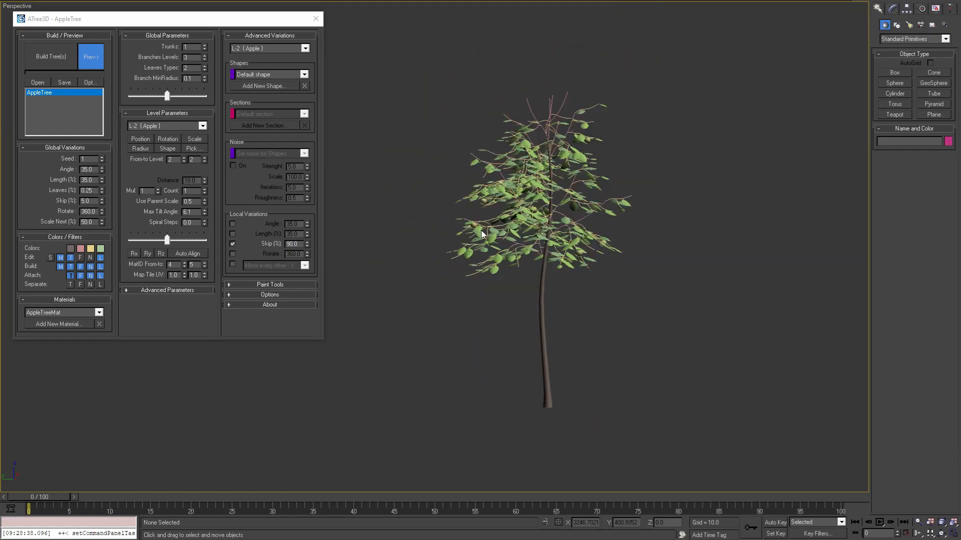
Stop the live preview and build several apple trees at points in the viewport.
click(50, 56)
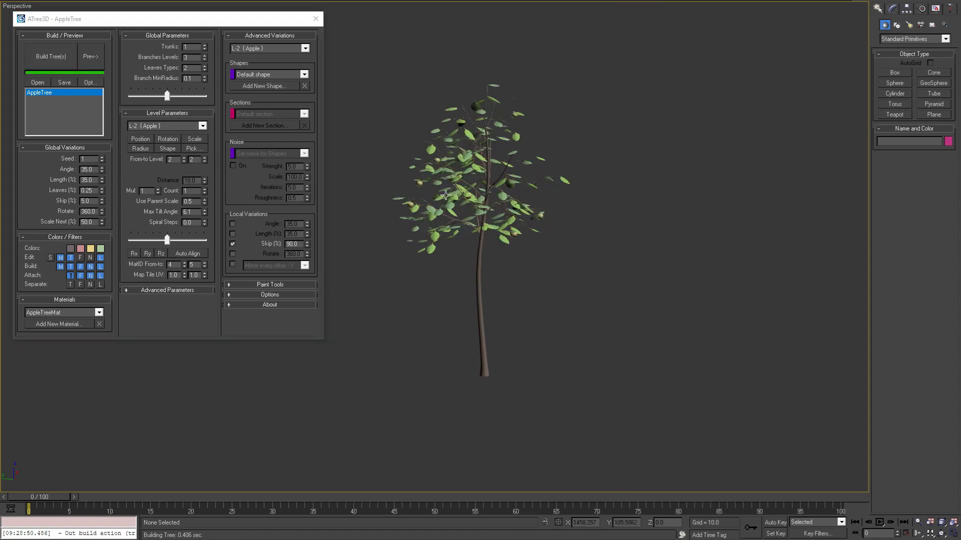
click(50, 56)
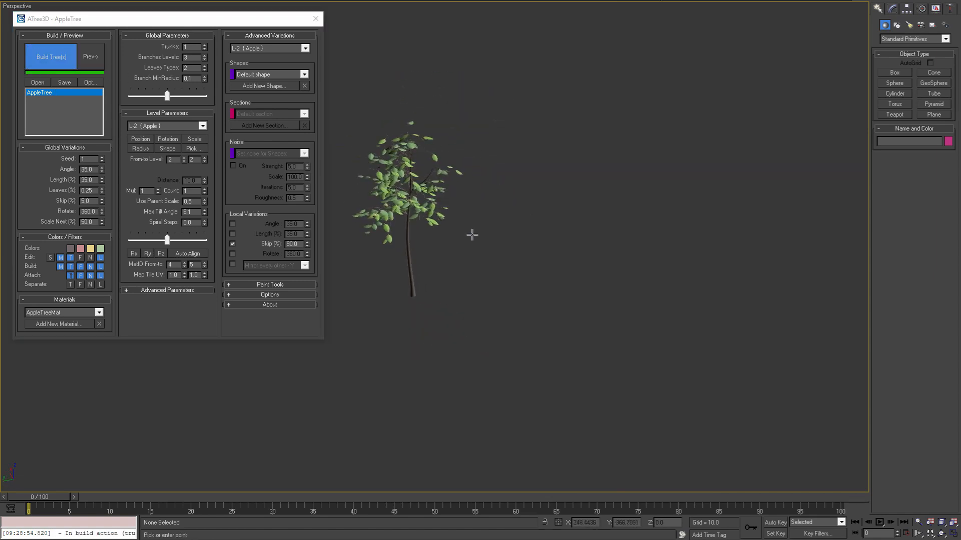
click(51, 56)
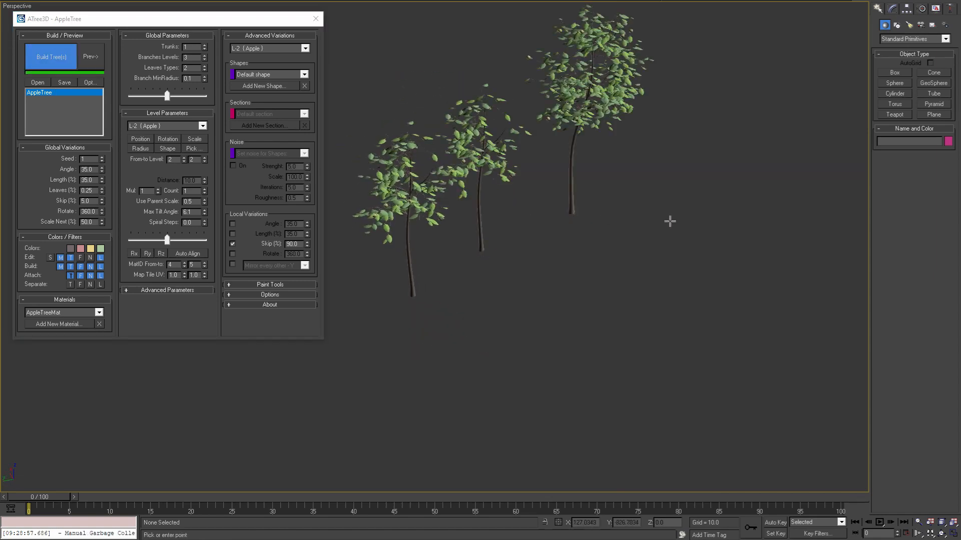